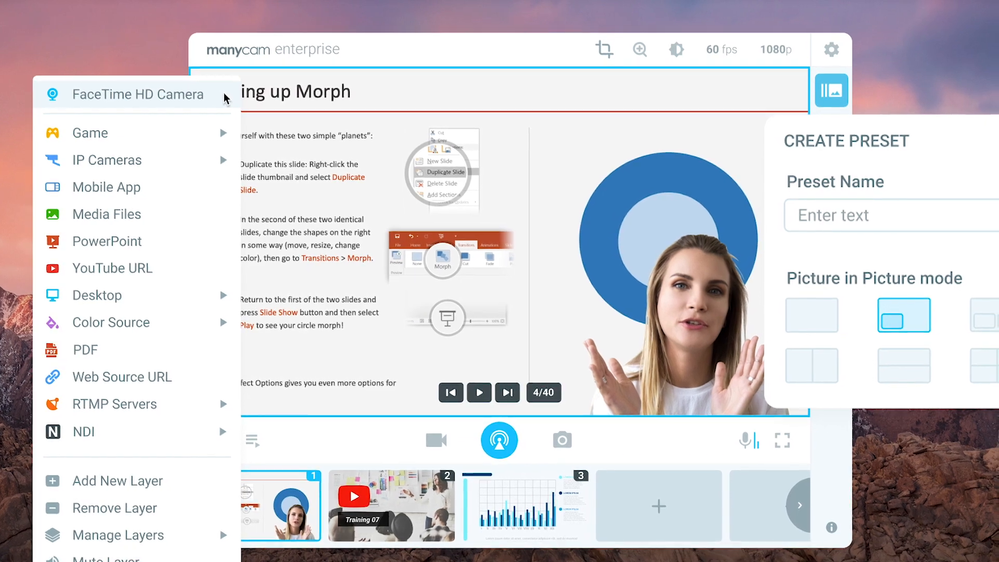
- Select the camera source so ManyCam's logo preset feeds the Webex meeting
{"action": "left_click", "coordinate": [498, 440]}
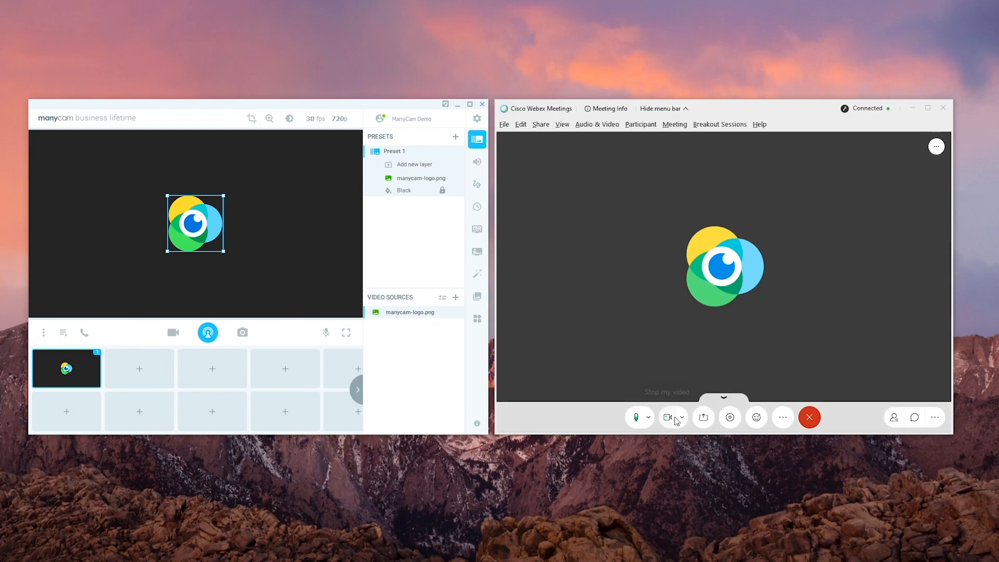
- Start a new preset to be named Demo with the picture-in-picture layout
{"action": "left_click", "coordinate": [682, 418]}
{"action": "type", "text": "Demo"}
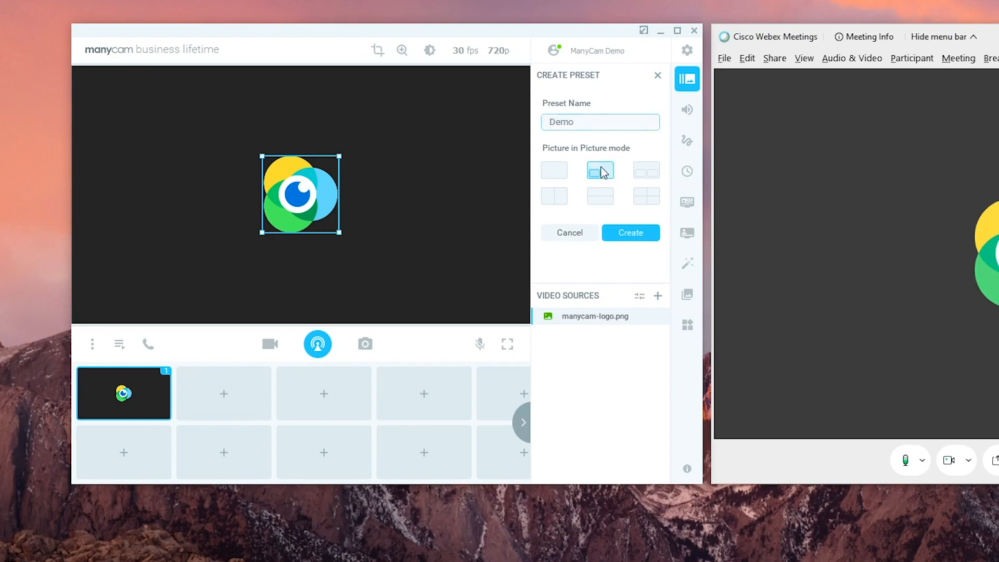
- Create the Demo preset and switch to it to add the HD Pro Webcam C920 inset
{"action": "left_click", "coordinate": [630, 232]}
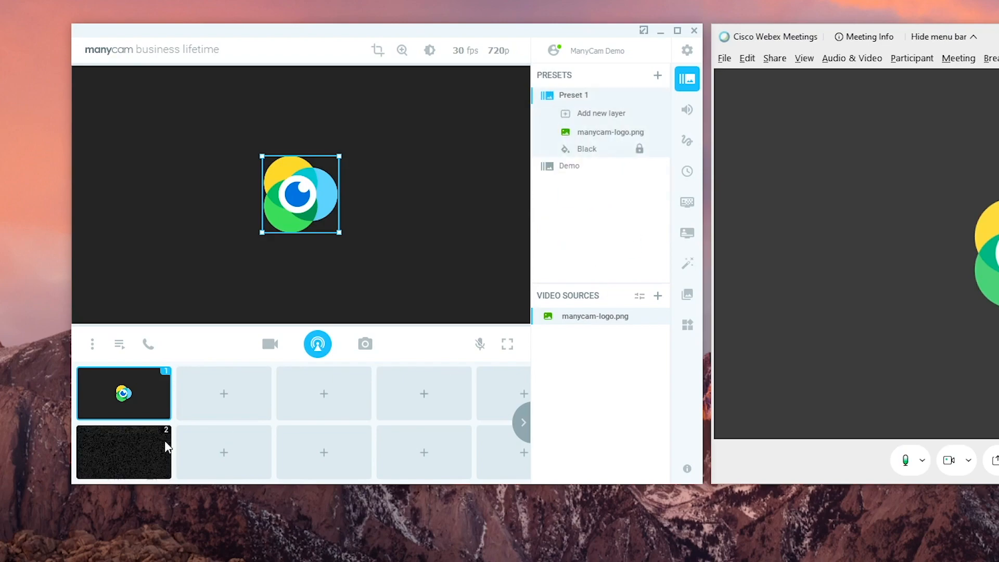
{"action": "left_click", "coordinate": [123, 452]}
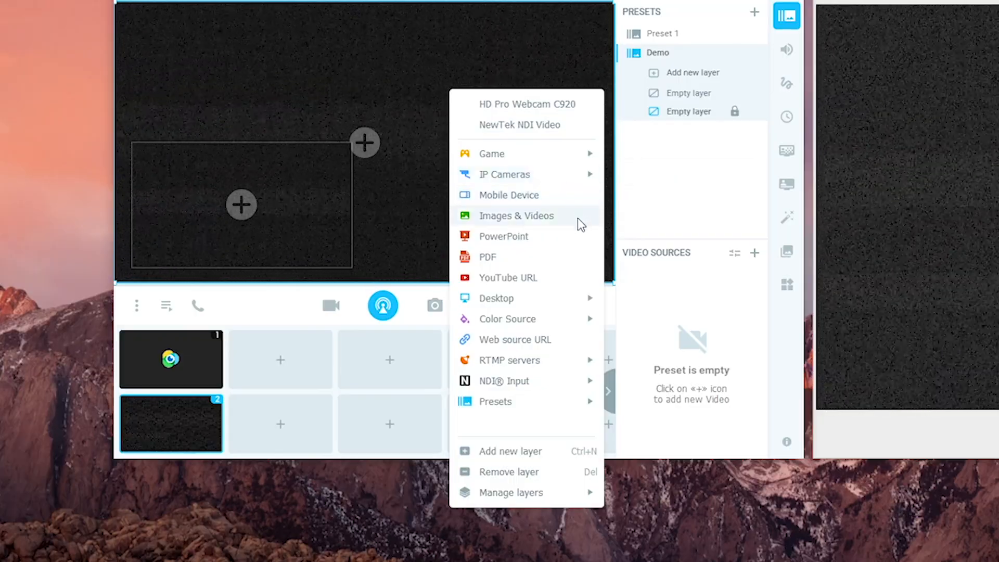
{"action": "mouse_move", "coordinate": [580, 246]}
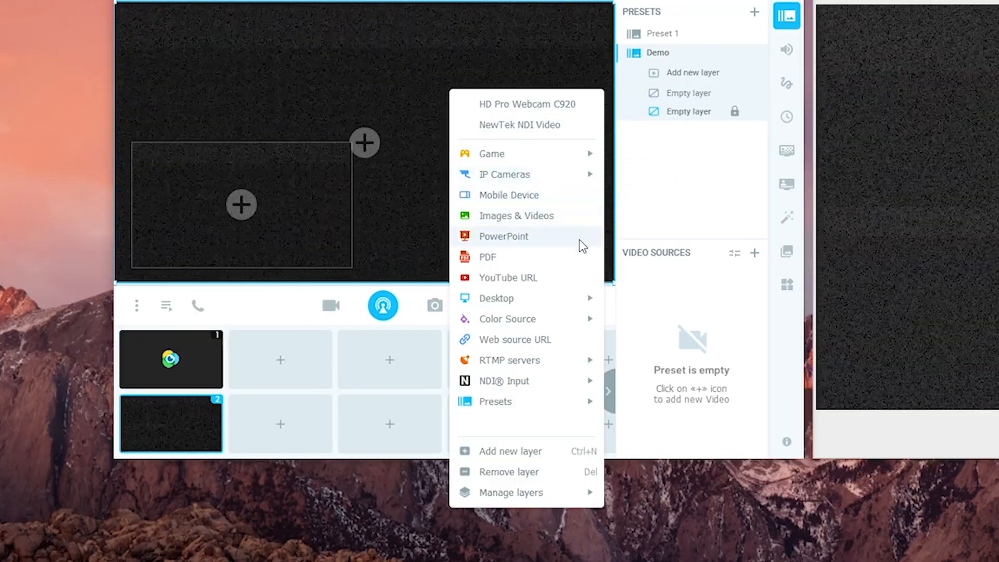
{"action": "mouse_move", "coordinate": [572, 280]}
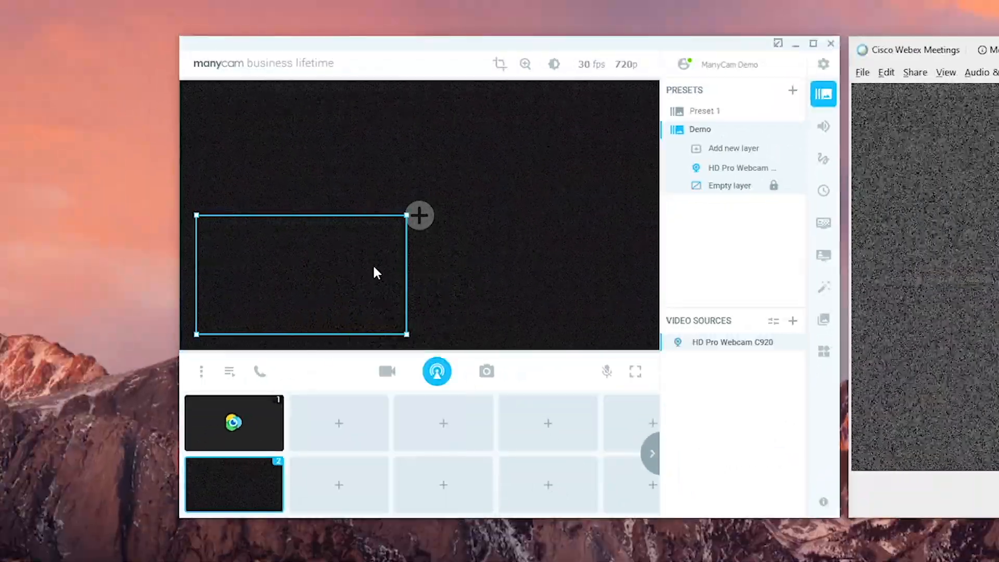
- Crop the webcam inset layer tighter around the person via its Transform settings
{"action": "left_click", "coordinate": [591, 64]}
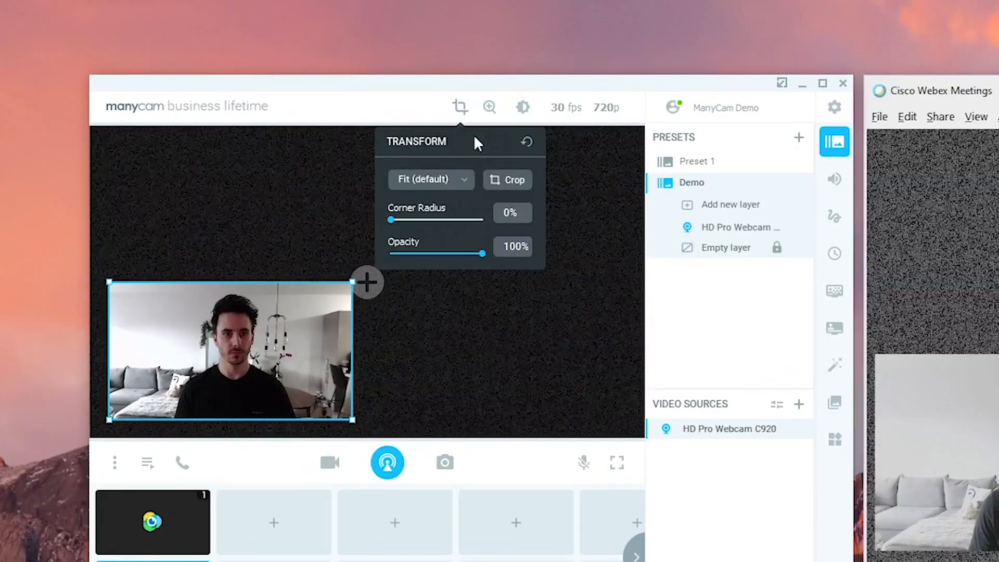
{"action": "left_click", "coordinate": [507, 180]}
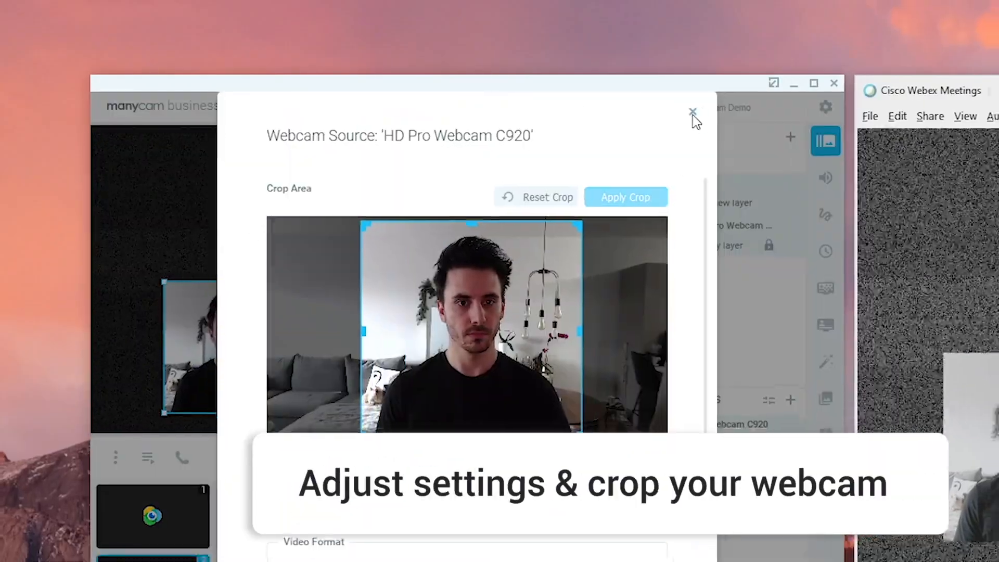
{"action": "left_click", "coordinate": [693, 111]}
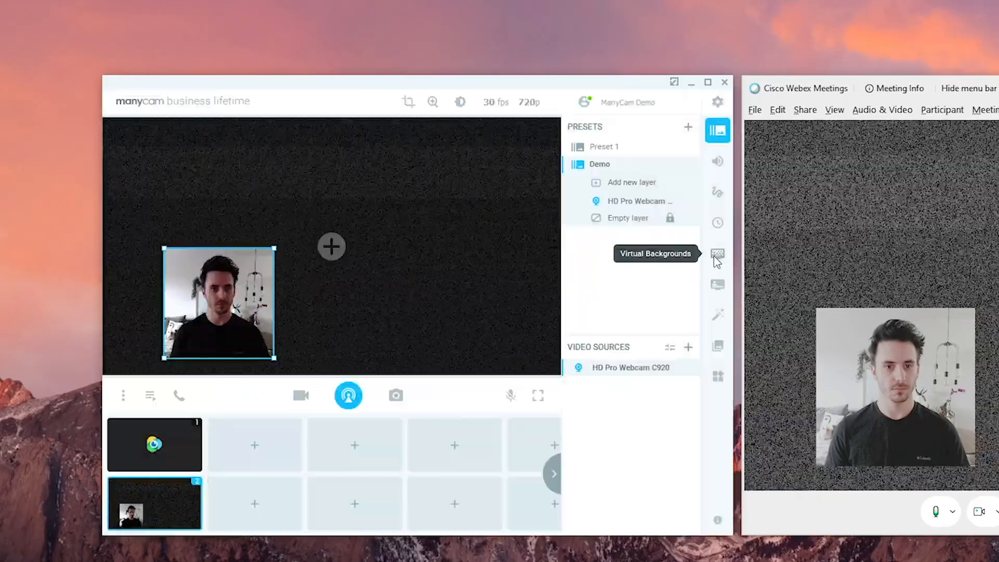
- Enable Virtual Background removal on the webcam before adding the PowerPoint layer
{"action": "left_click", "coordinate": [716, 254]}
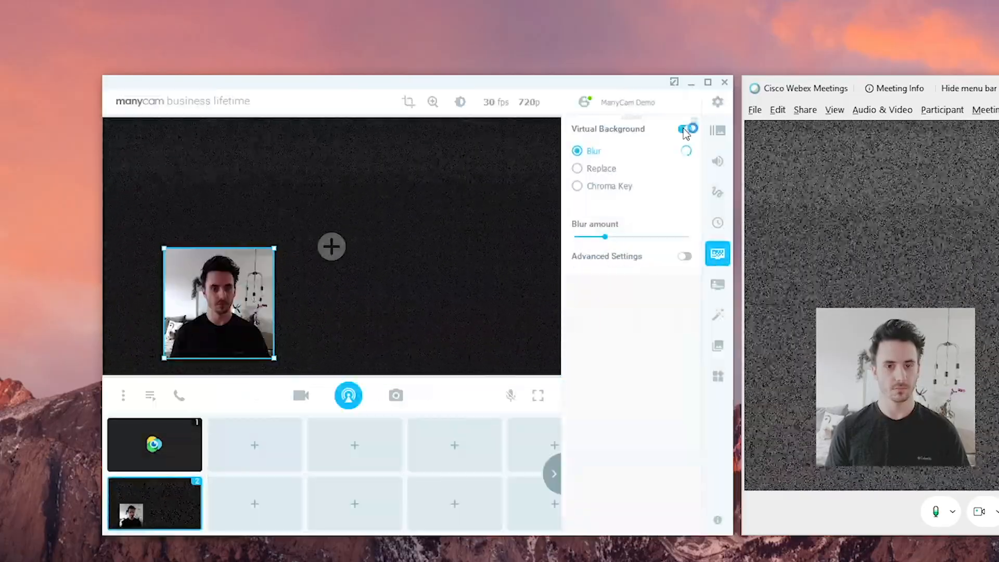
{"action": "left_click", "coordinate": [576, 169]}
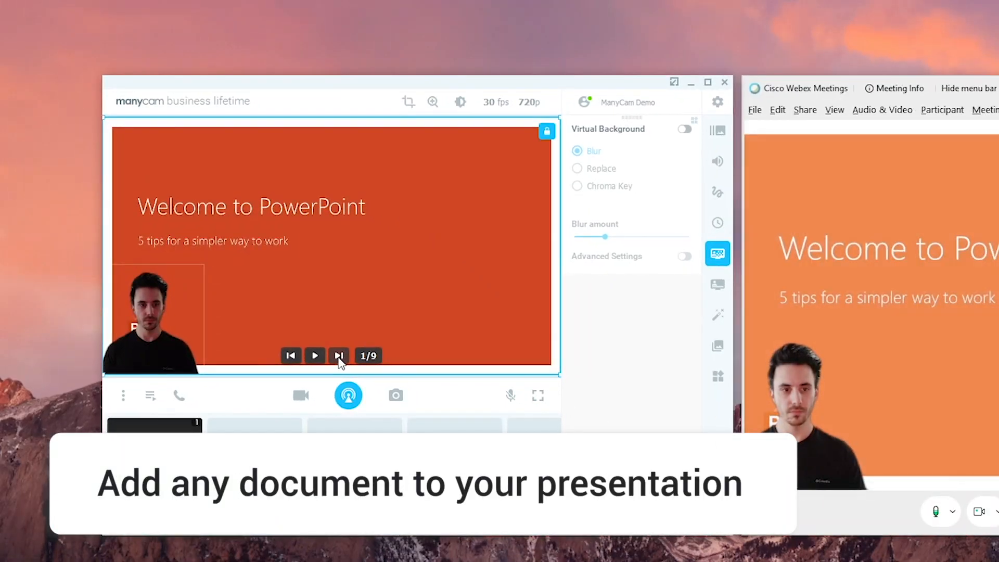
- Advance the slides twice and bring up the Draw & Text tools
{"action": "left_click", "coordinate": [339, 356]}
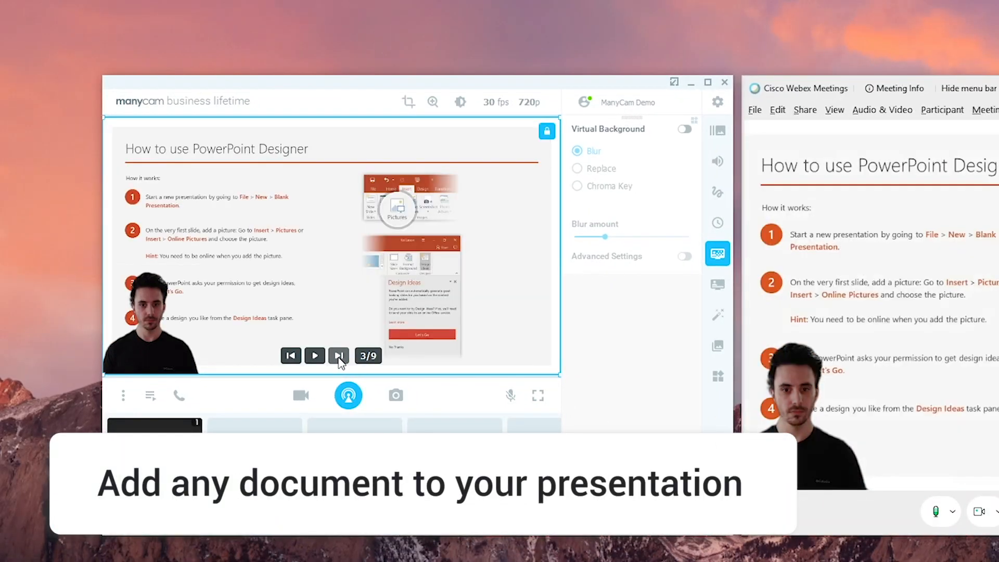
{"action": "left_click", "coordinate": [338, 356]}
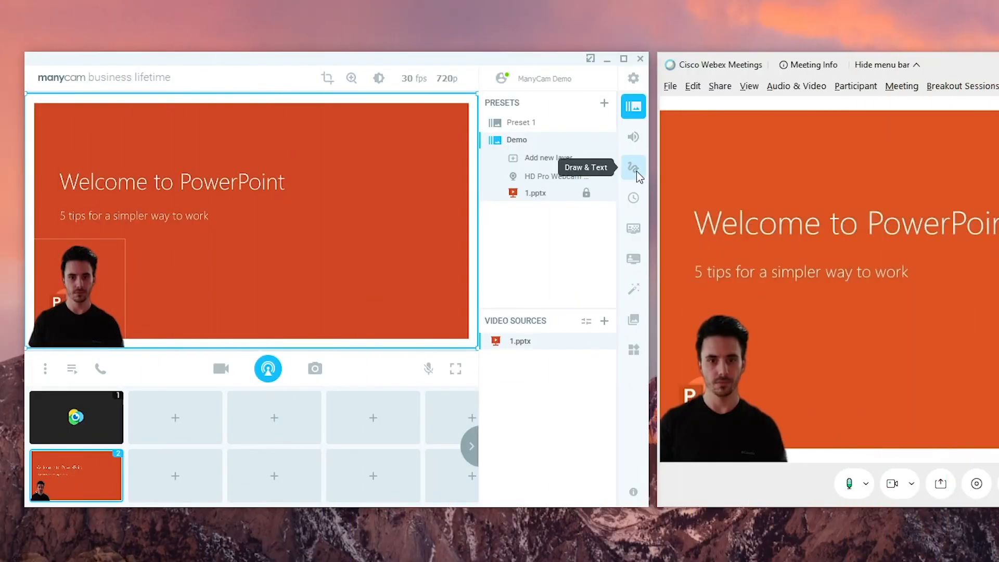
{"action": "left_click", "coordinate": [633, 168]}
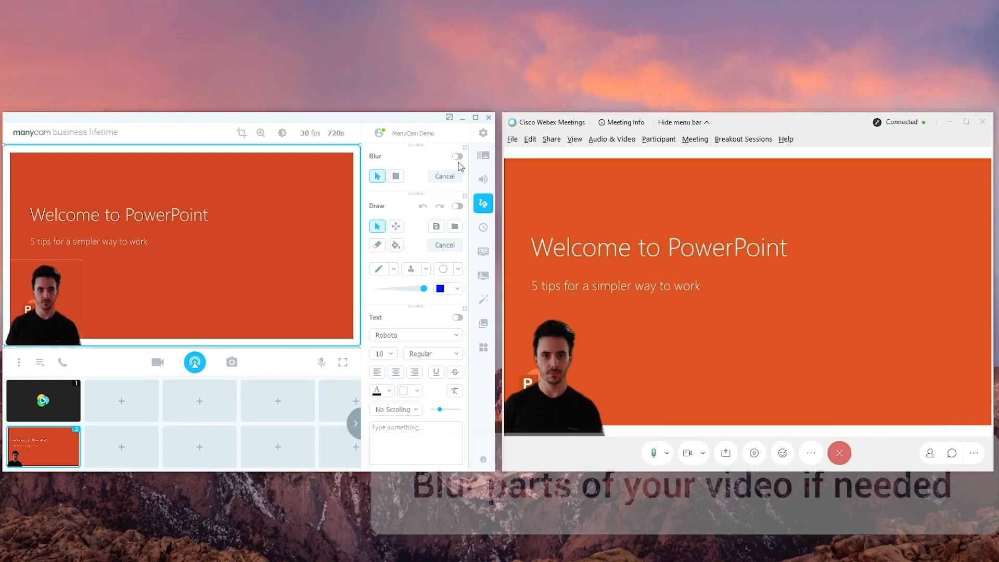
- Try the Time and Lower Thirds panels for the presentation
{"action": "left_click", "coordinate": [457, 205]}
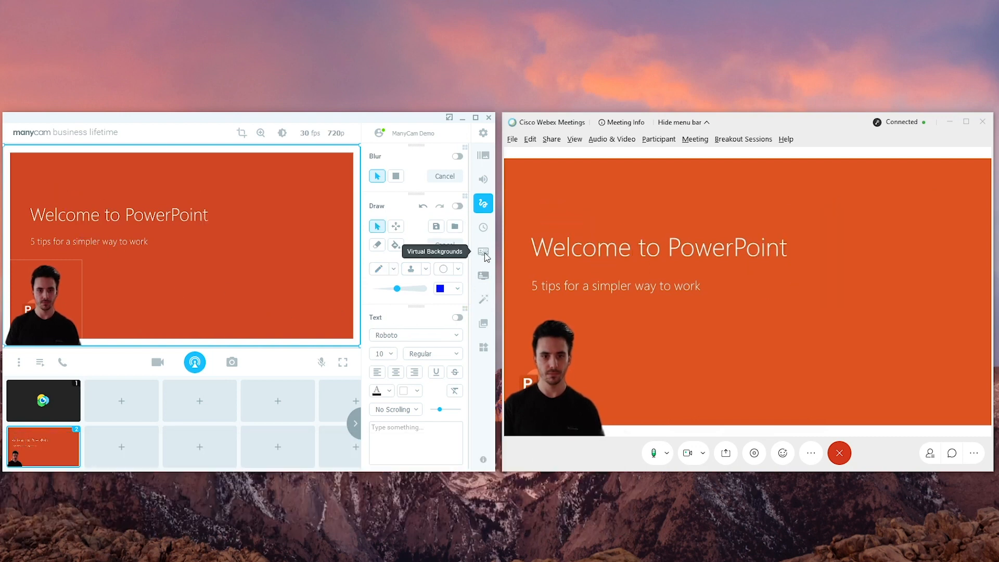
{"action": "left_click", "coordinate": [483, 226]}
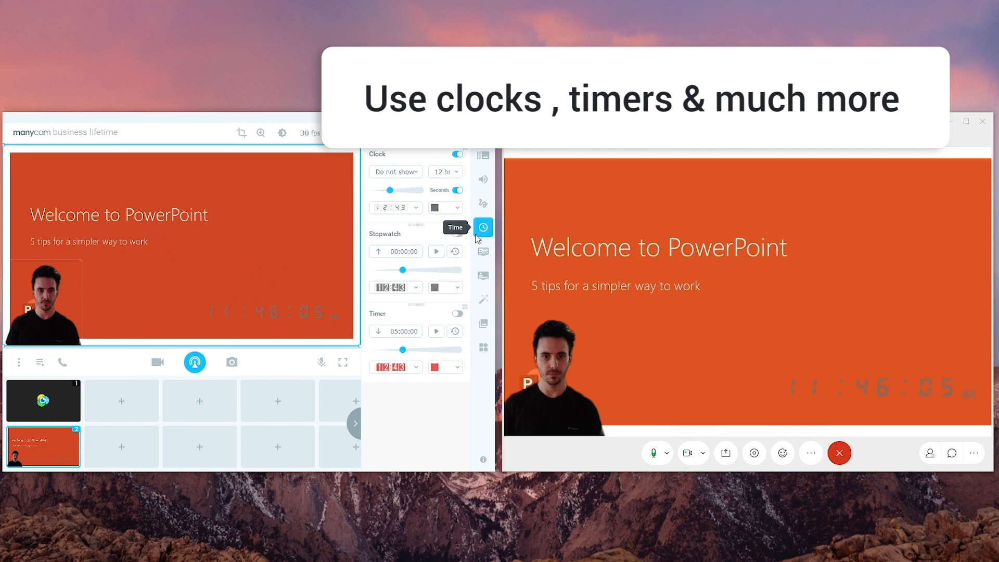
{"action": "left_click", "coordinate": [436, 251]}
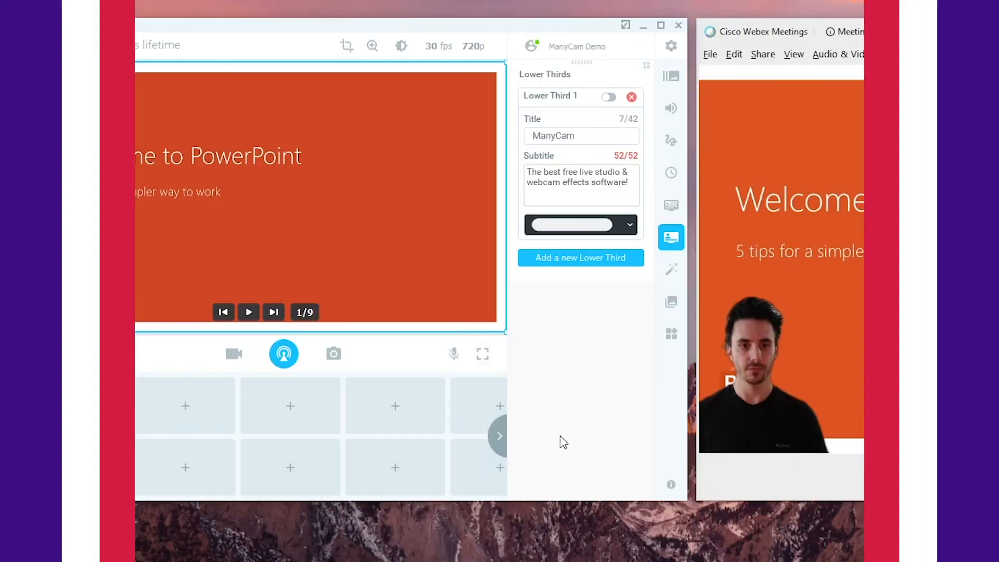
- Fill an empty preset slot with the full-frame HD Pro Webcam C920 and make it live
{"action": "left_click", "coordinate": [185, 406]}
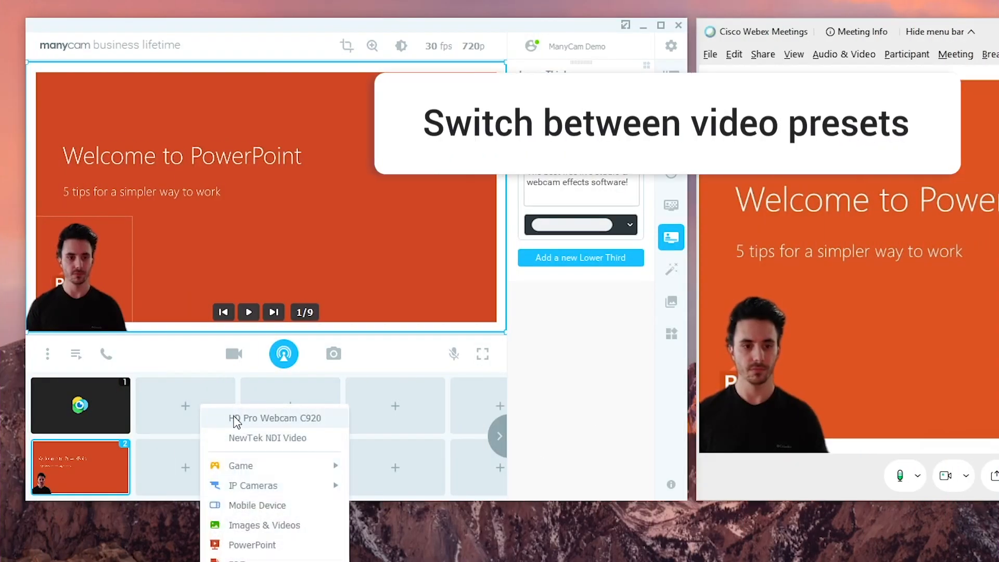
{"action": "left_click", "coordinate": [275, 418]}
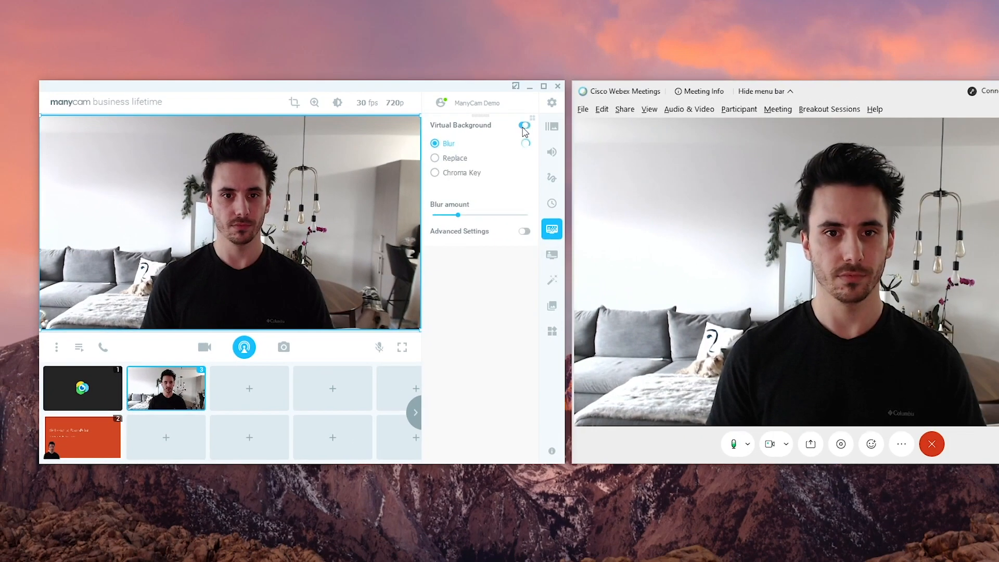
- Turn on Virtual Background, adjust blur, replace it with an office scene, and enter Overlay Mode
{"action": "left_click", "coordinate": [523, 124]}
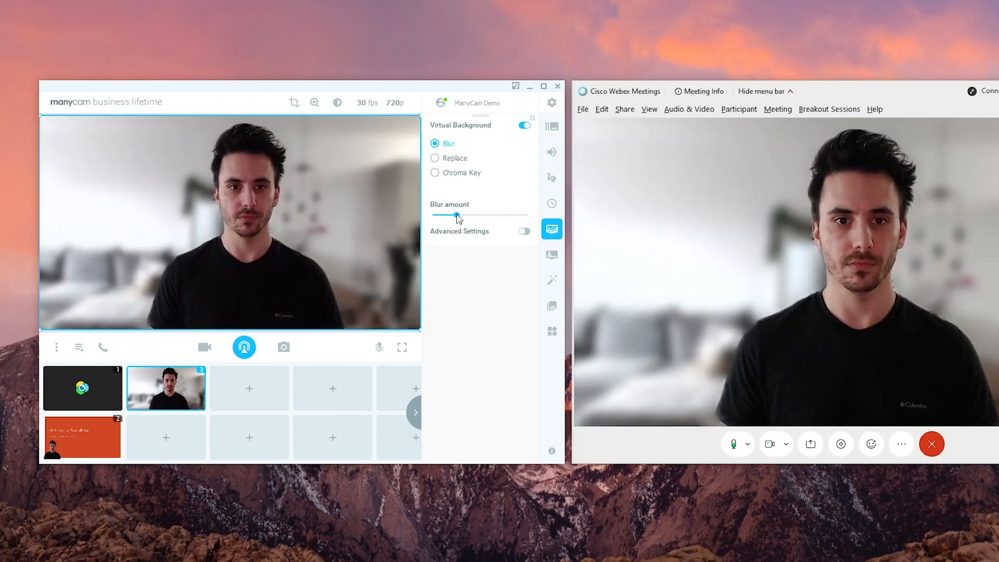
{"action": "left_click", "coordinate": [435, 157]}
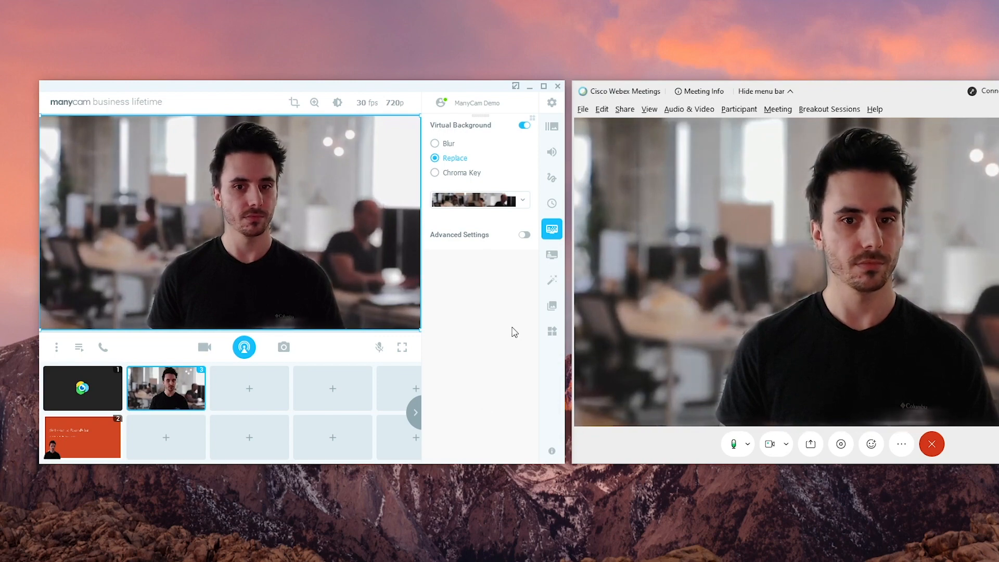
{"action": "left_click", "coordinate": [434, 142]}
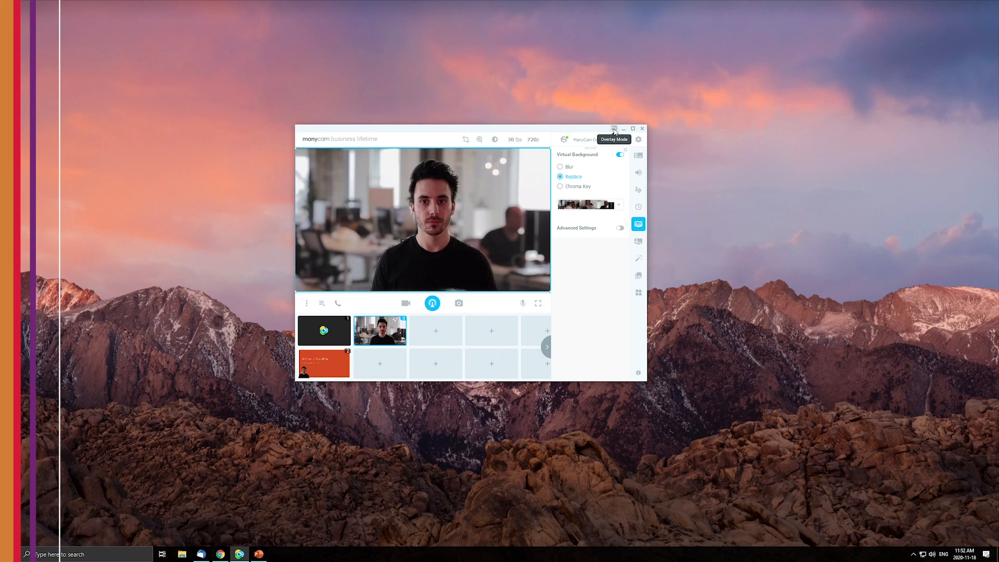
{"action": "left_click", "coordinate": [614, 129]}
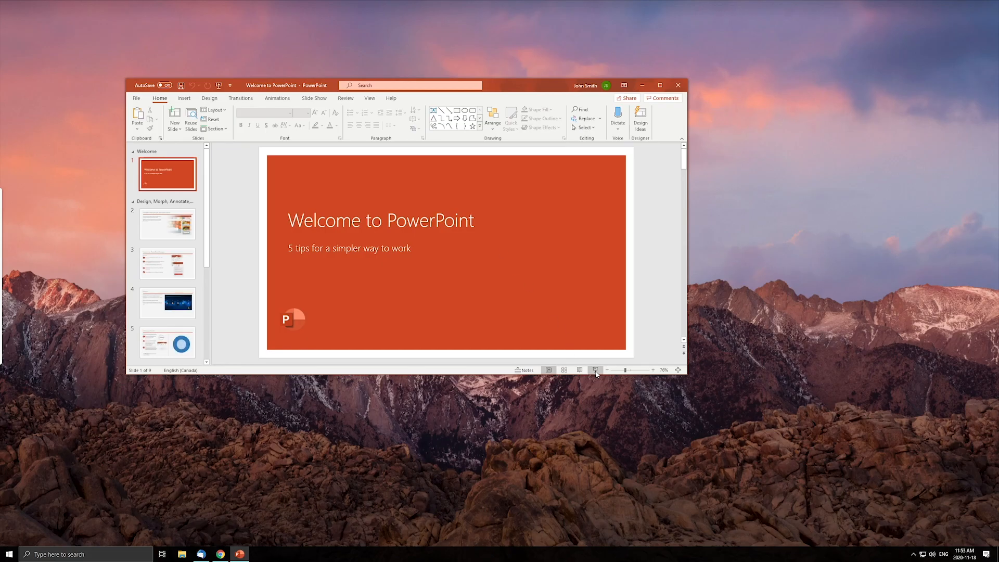
- Run the slideshow and play the planet video on the Morph slide with the webcam bubble showing
{"action": "left_click", "coordinate": [594, 369]}
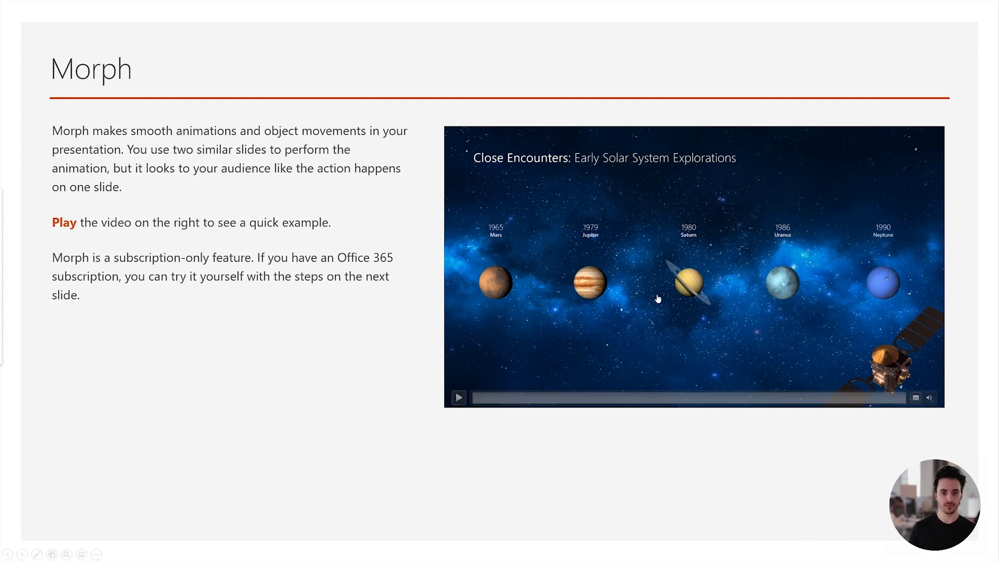
{"action": "left_click", "coordinate": [457, 398]}
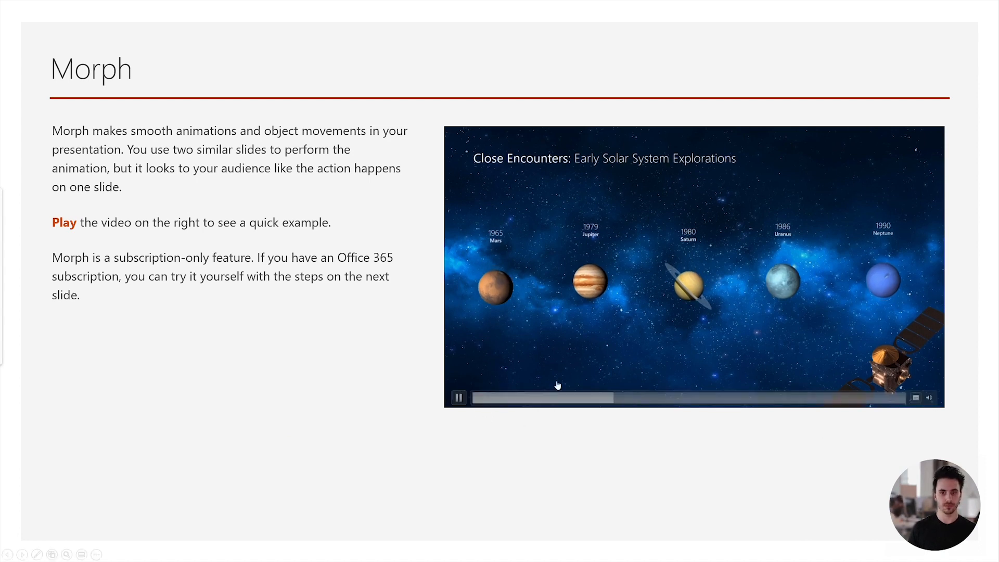